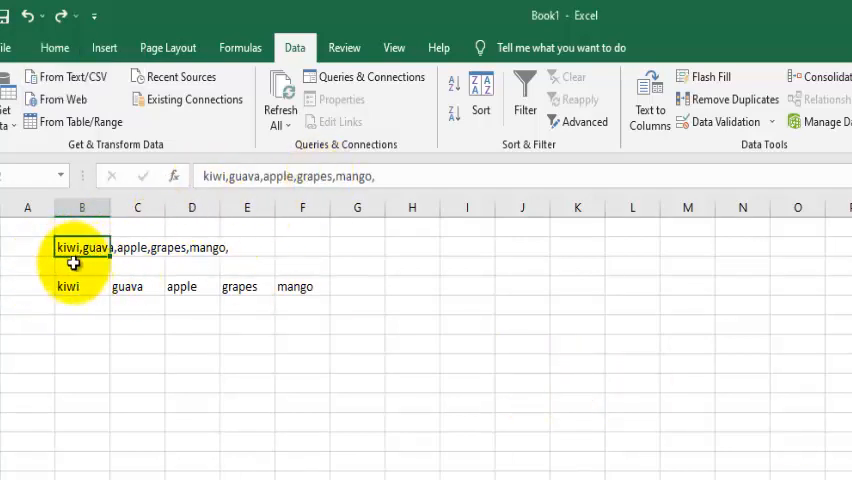
Select the comma-separated fruit string in B2 and start the Convert Text to Columns wizard
left_click(81, 286)
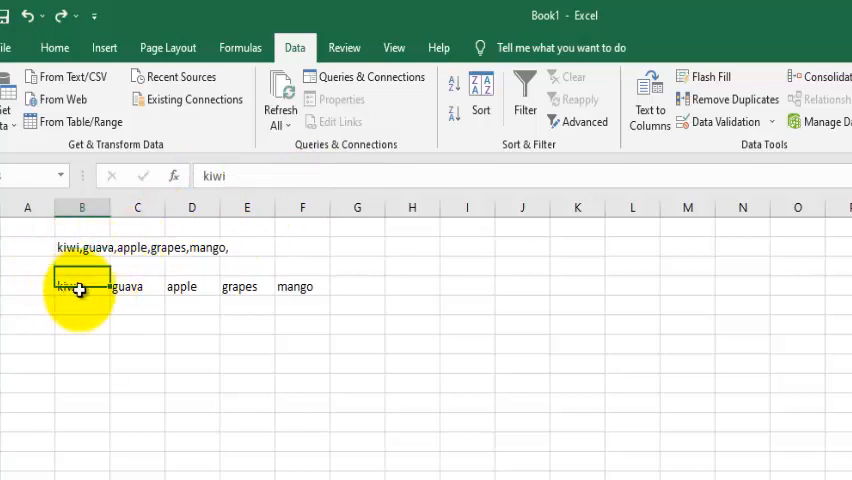
left_click(82, 247)
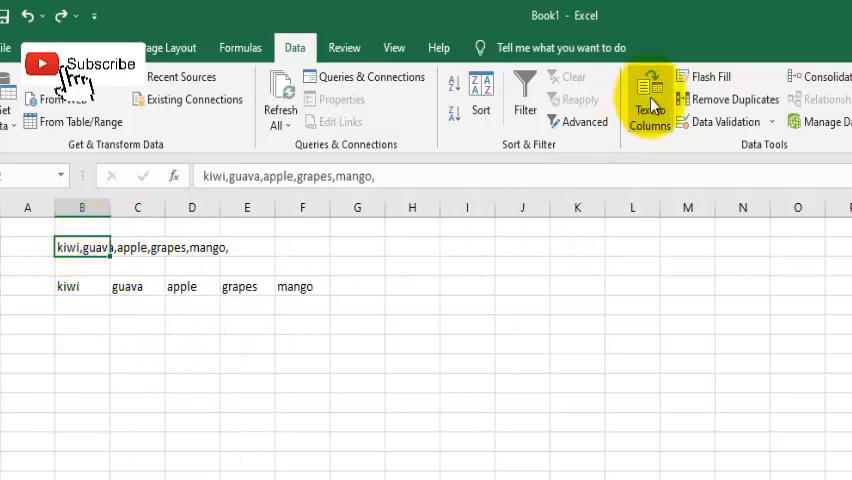
left_click(649, 98)
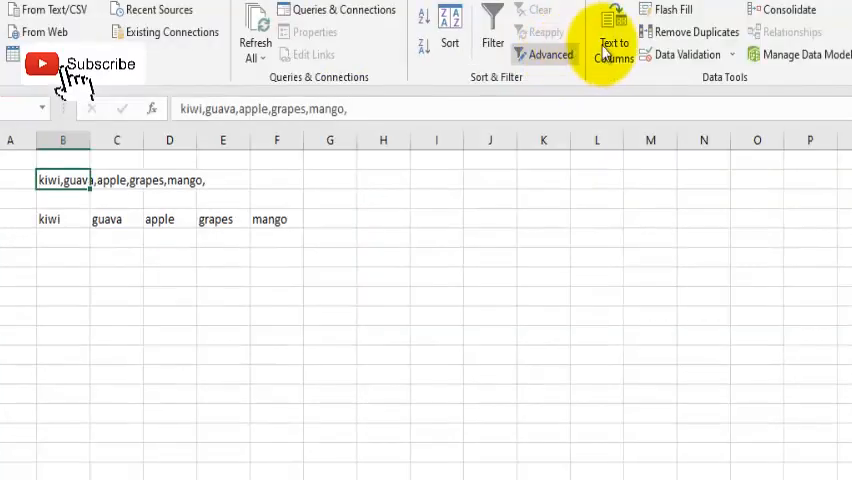
left_click(613, 40)
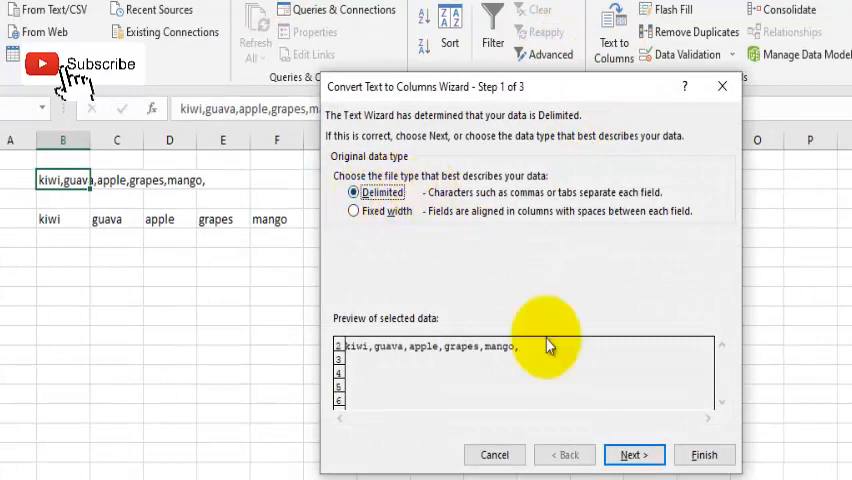
Choose Delimited with a comma separator, previewing five fruit columns, and advance to the format step
left_click(634, 455)
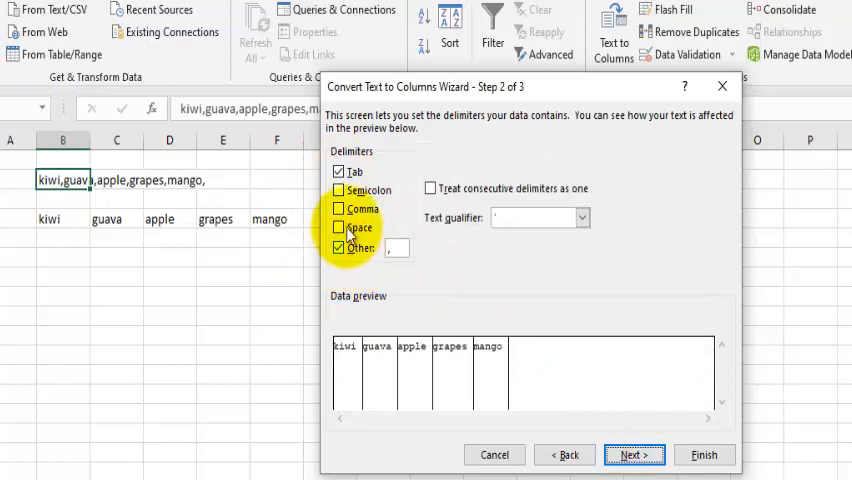
left_click(338, 247)
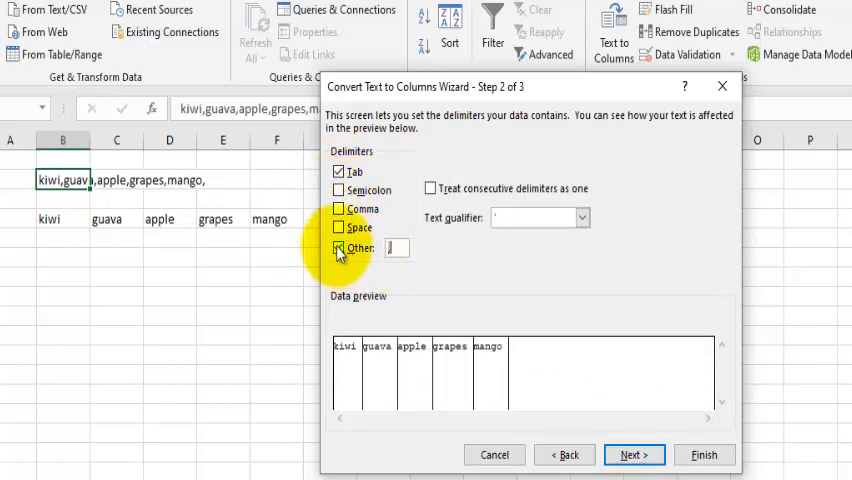
left_click(339, 248)
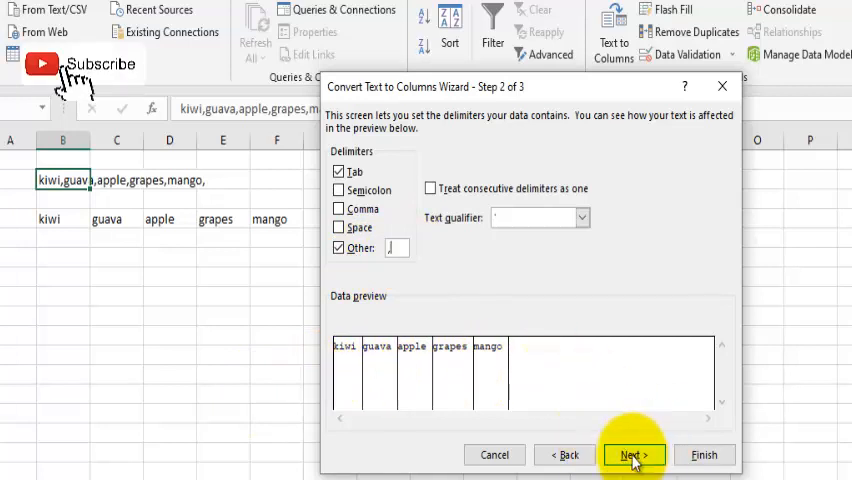
left_click(631, 455)
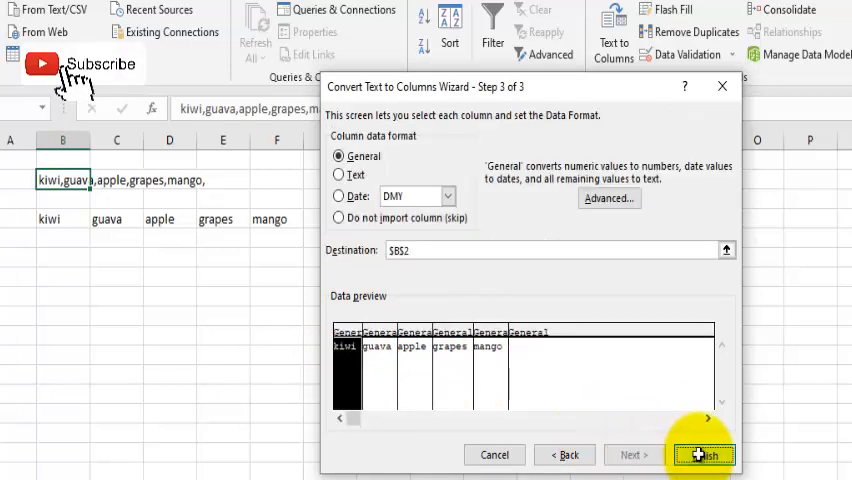
Finish the wizard so kiwi, guava, apple, grapes and mango fill B2 through F2
left_click(702, 454)
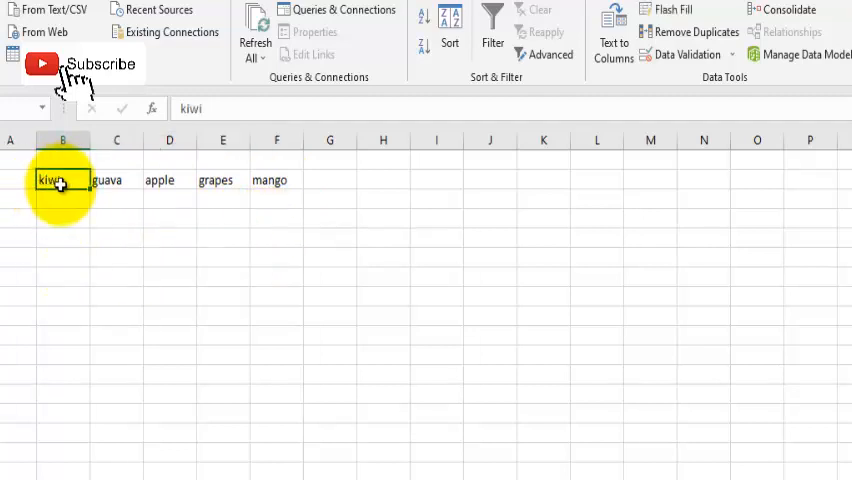
Copy B2:F2 and paste transposed as a vertical fruit list in B3:B7
left_click_drag(62, 180, 276, 180)
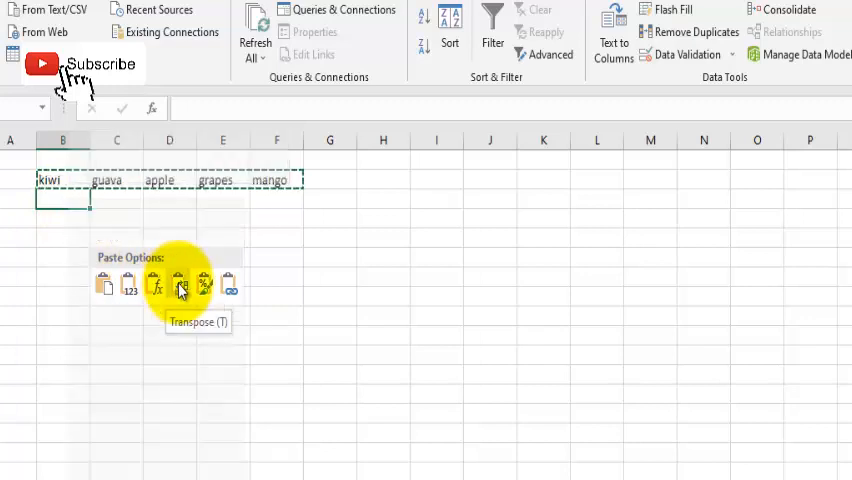
left_click(178, 284)
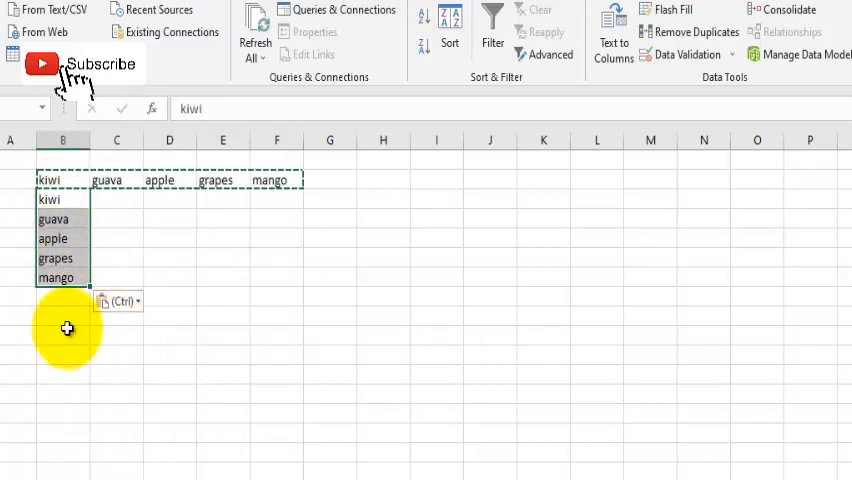
left_click(117, 397)
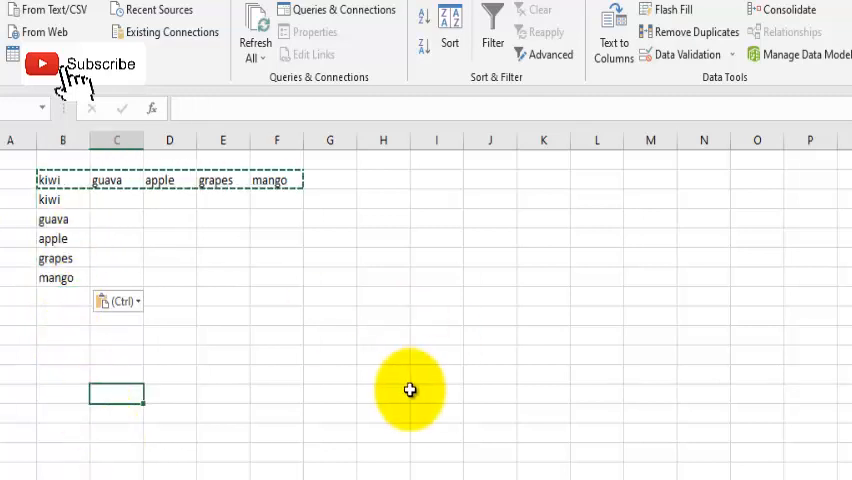
mouse_move(18, 208)
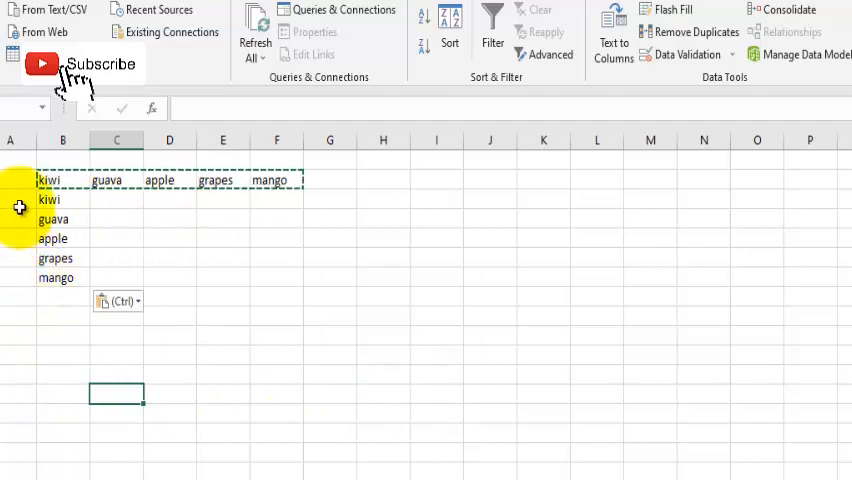
mouse_move(400, 393)
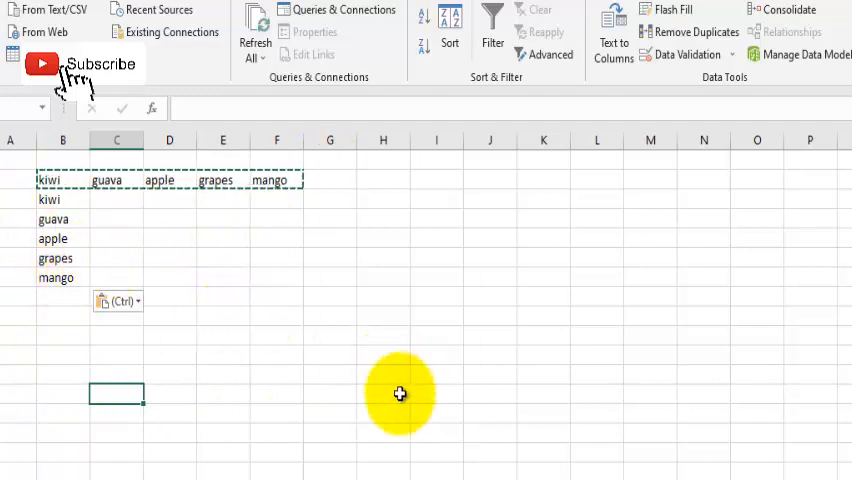
mouse_move(385, 379)
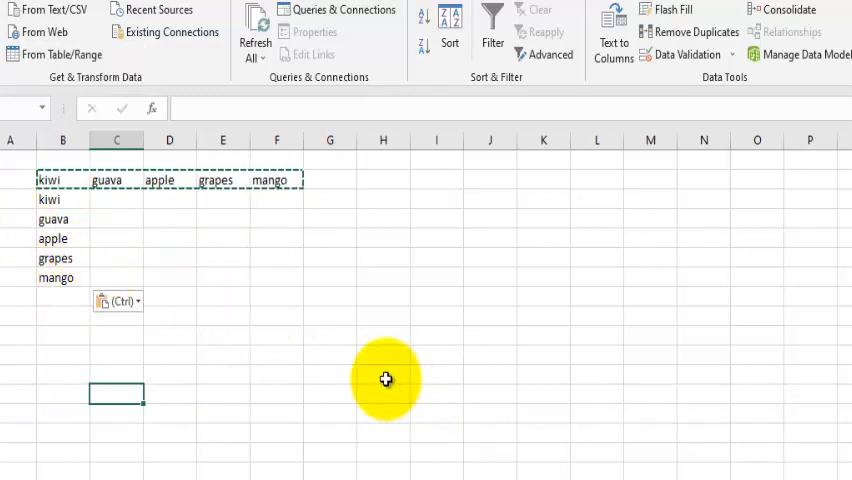